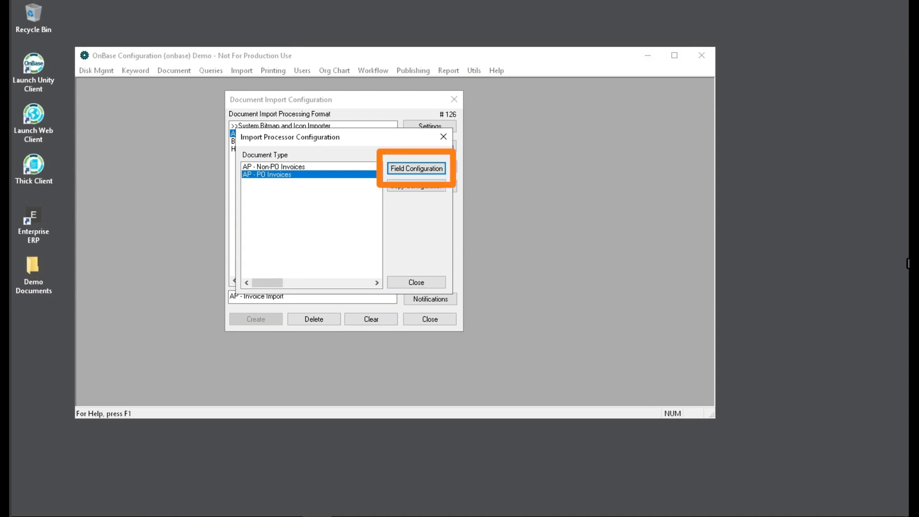
Close the document type list and open Process Settings for AP - Invoice Import
left_click(416, 283)
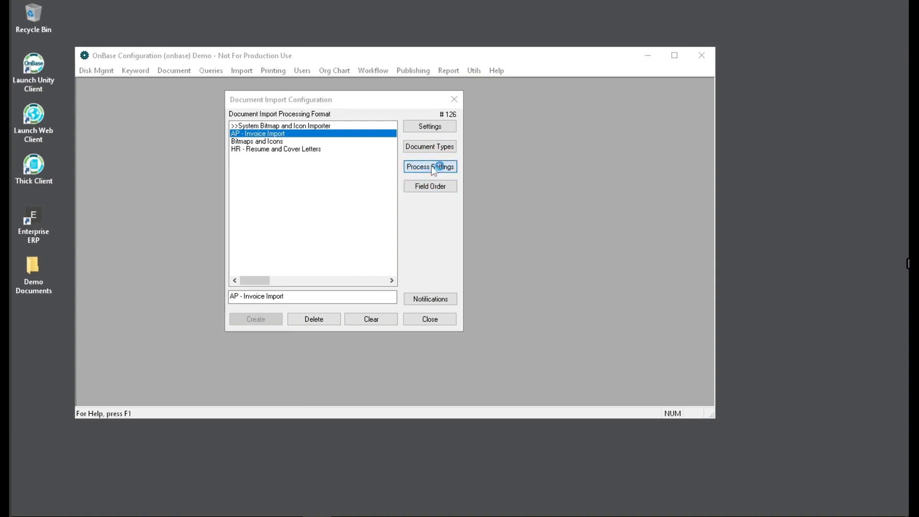
left_click(429, 167)
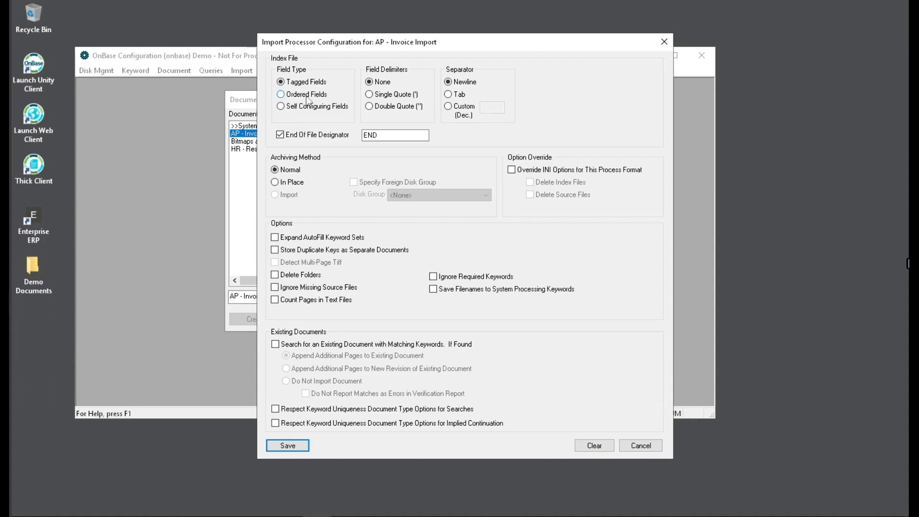
mouse_move(322, 97)
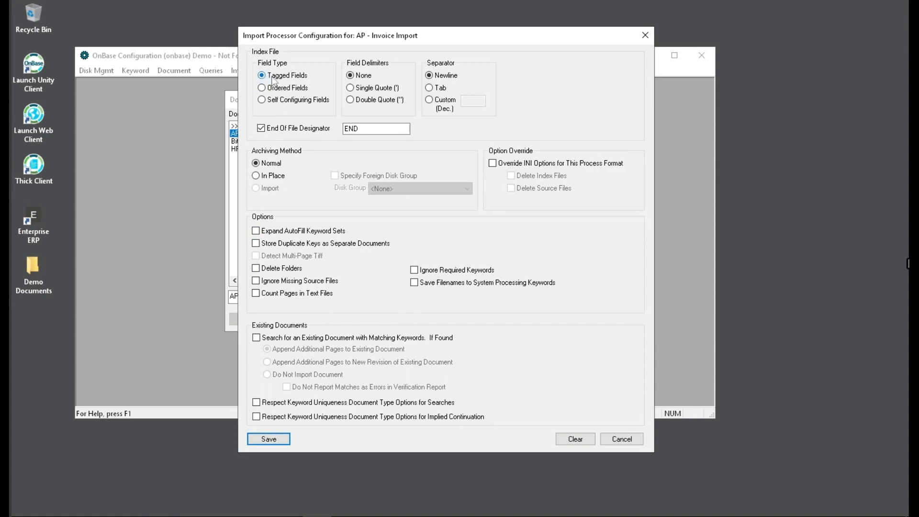
Cancel Process Settings and open AP - Non-PO Invoices field mappings, inspecting the Invoice Freight tag
left_click(621, 439)
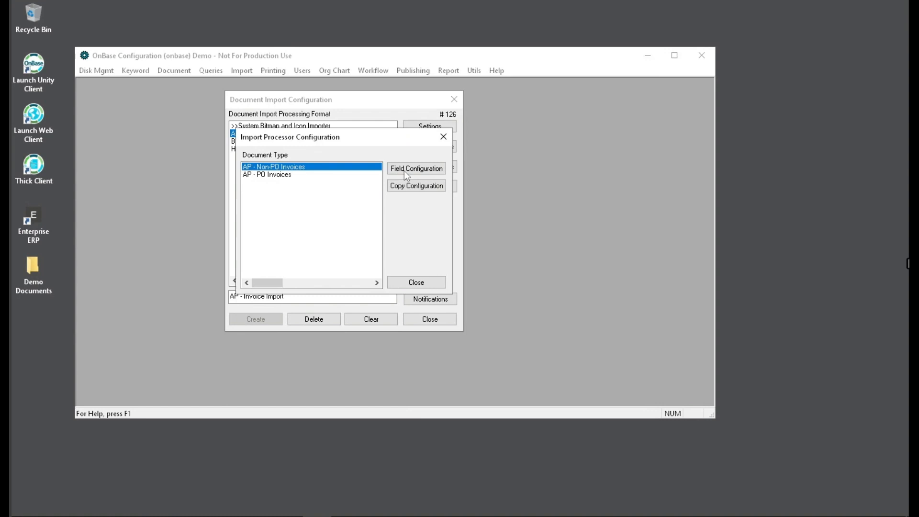
left_click(418, 168)
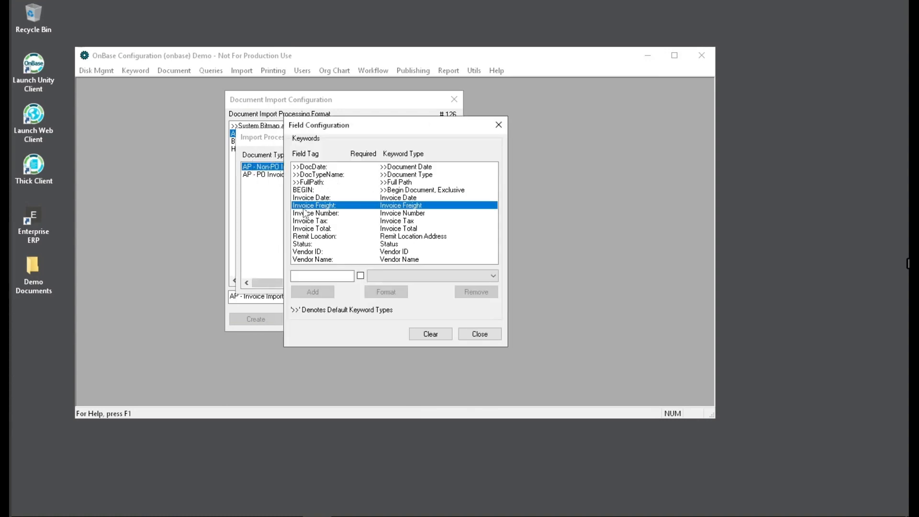
left_click(314, 206)
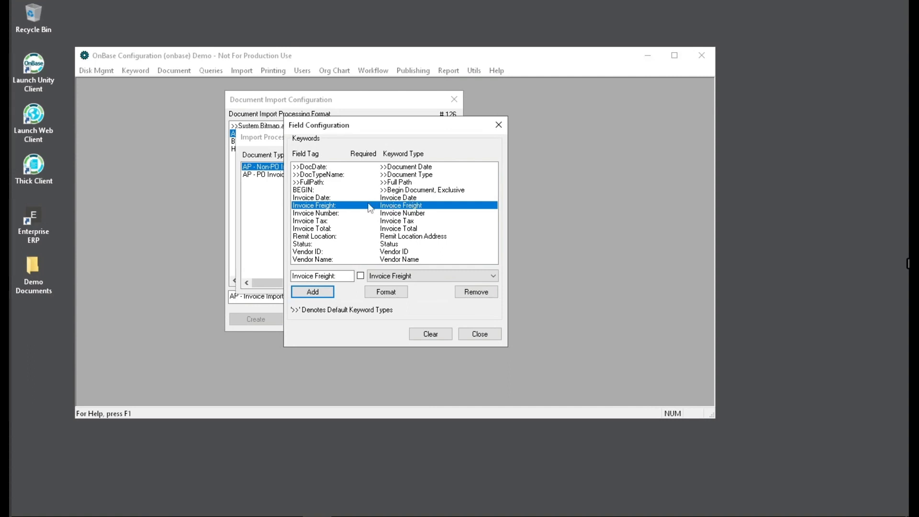
mouse_move(344, 208)
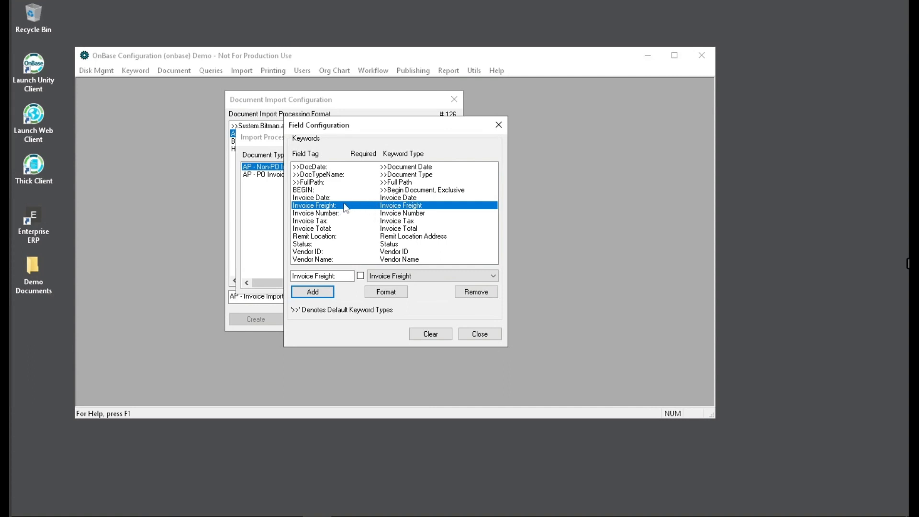
mouse_move(313, 205)
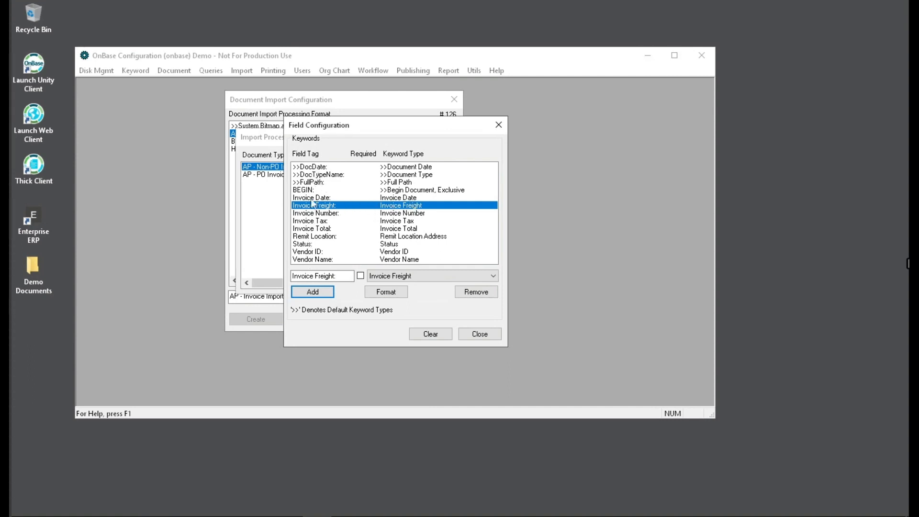
mouse_move(306, 174)
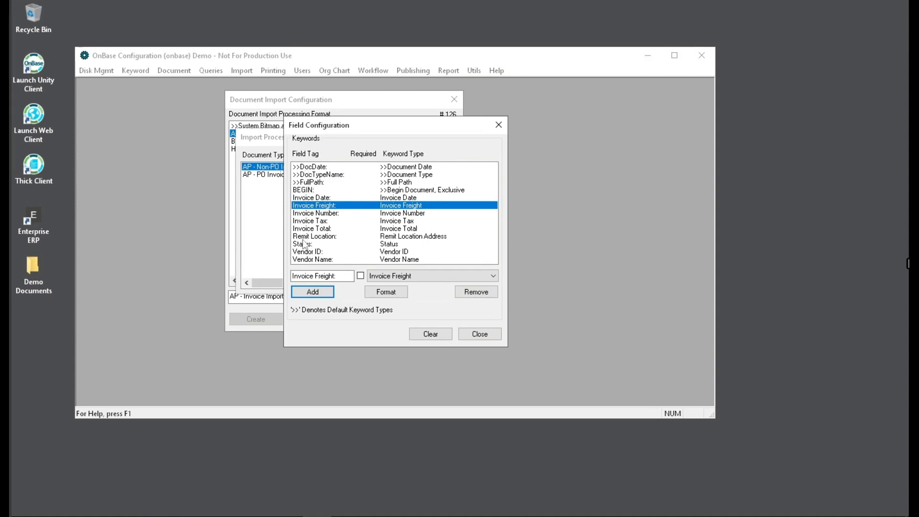
mouse_move(311, 252)
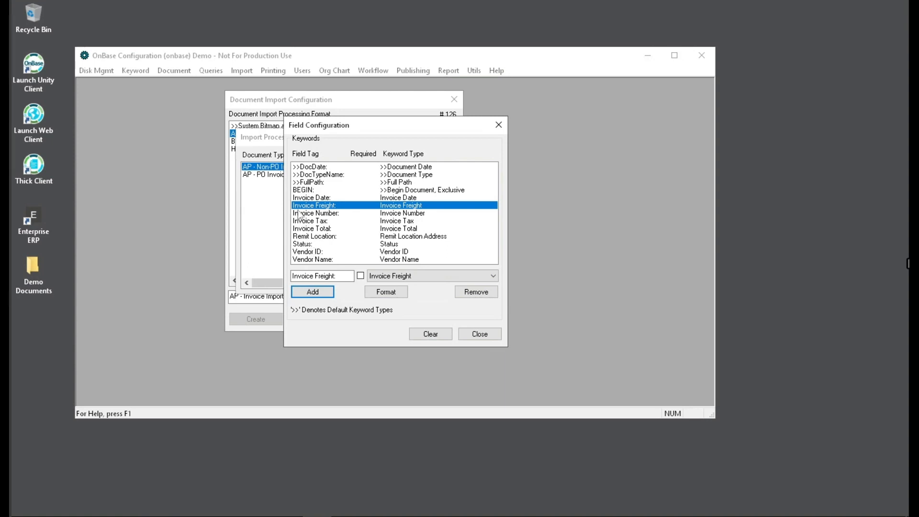
mouse_move(332, 215)
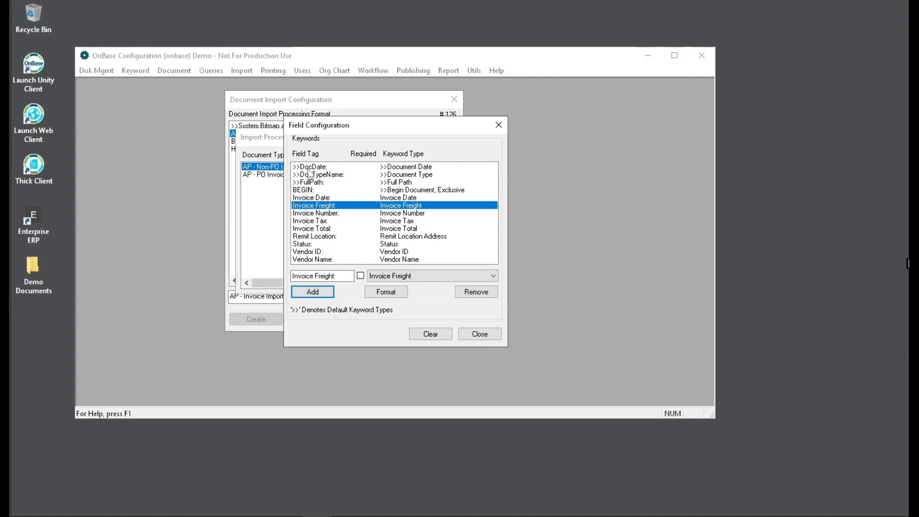
mouse_move(326, 193)
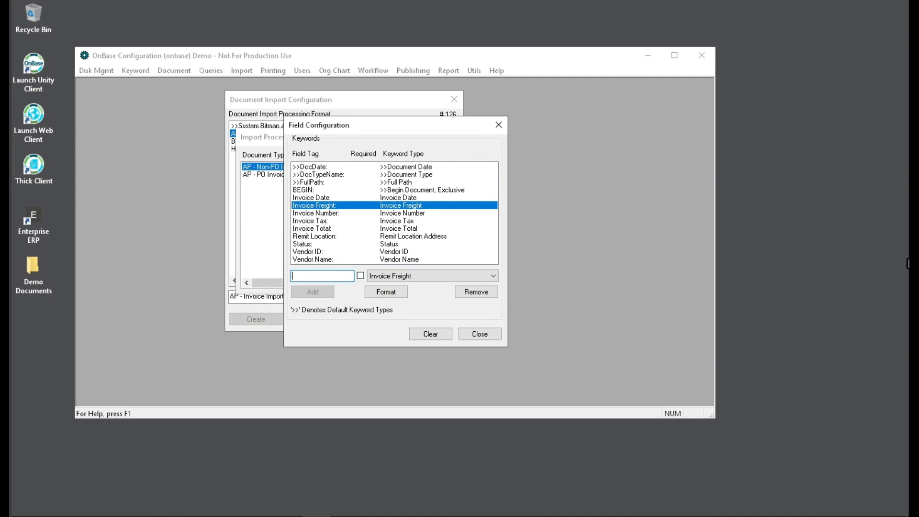
mouse_move(593, 326)
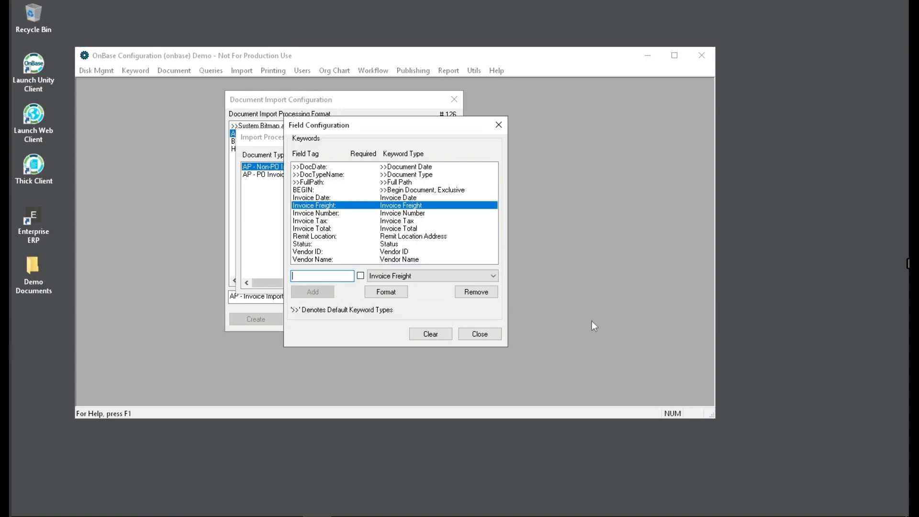
Close the field mappings and reopen AP - Invoice Import processing settings
left_click(479, 333)
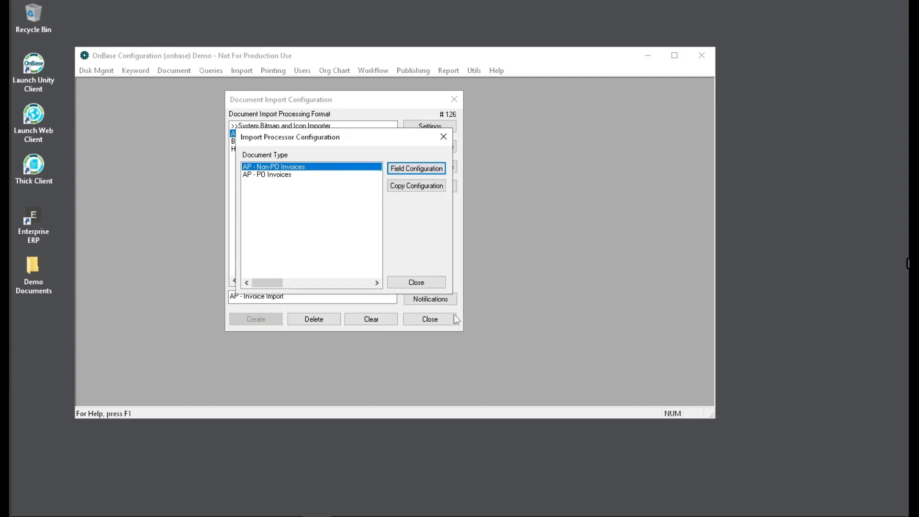
left_click(415, 282)
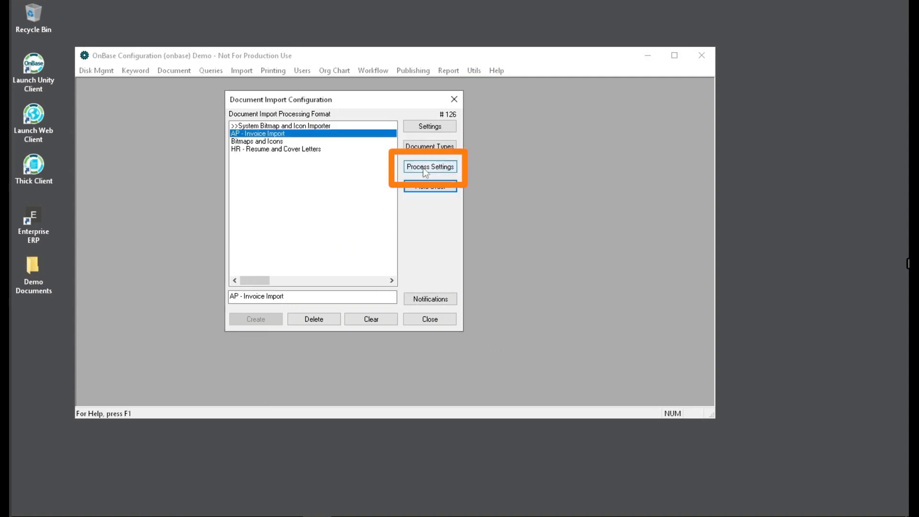
left_click(430, 167)
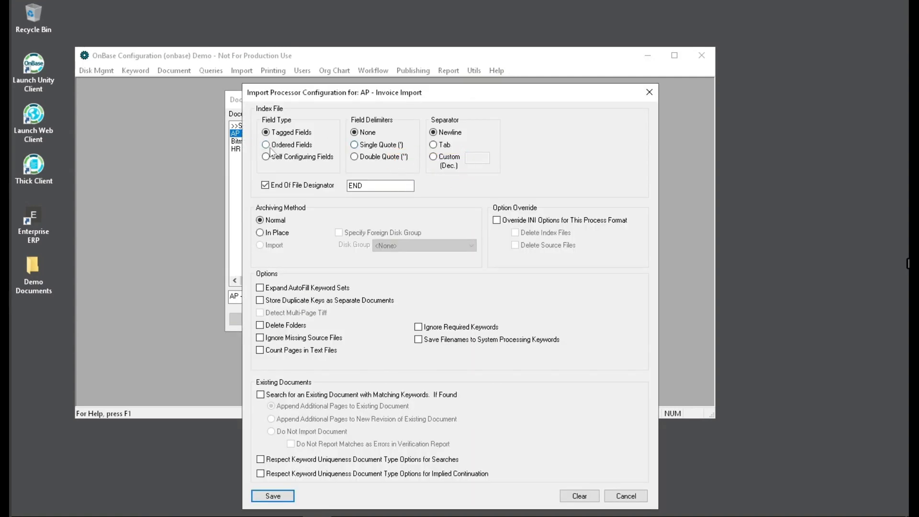
Set the index file to Ordered Fields with Double Quote delimiters and a Custom separator
left_click(267, 145)
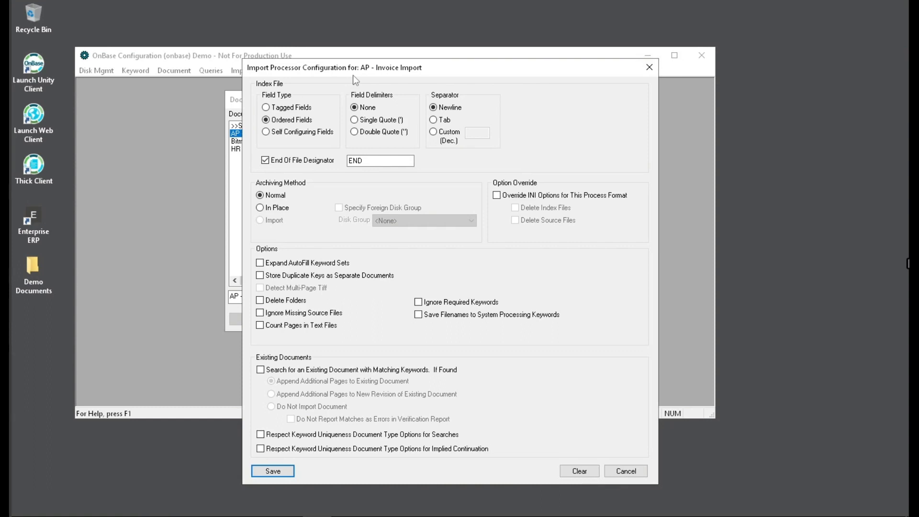
mouse_move(357, 117)
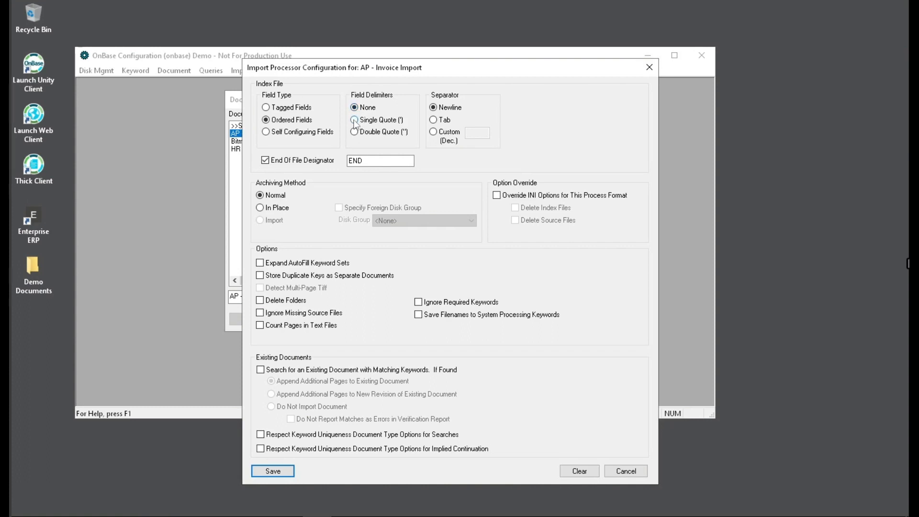
left_click(354, 131)
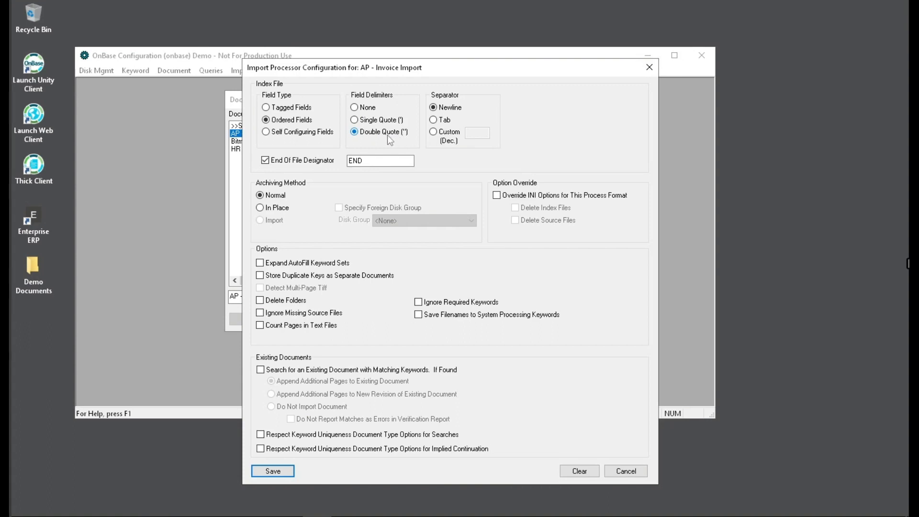
mouse_move(381, 140)
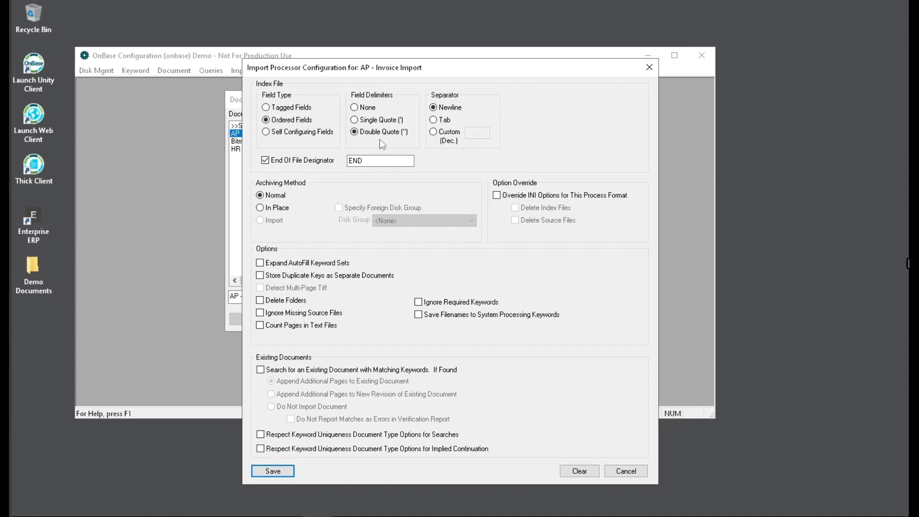
mouse_move(434, 127)
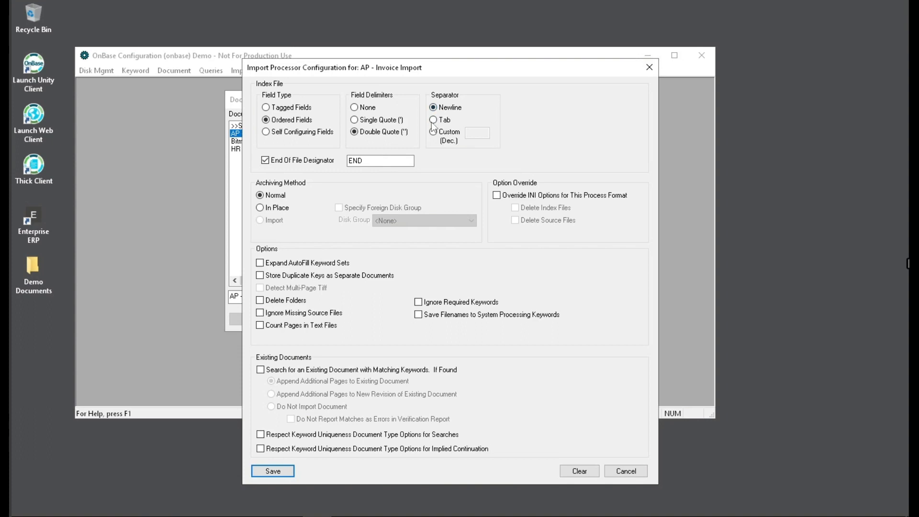
left_click(434, 131)
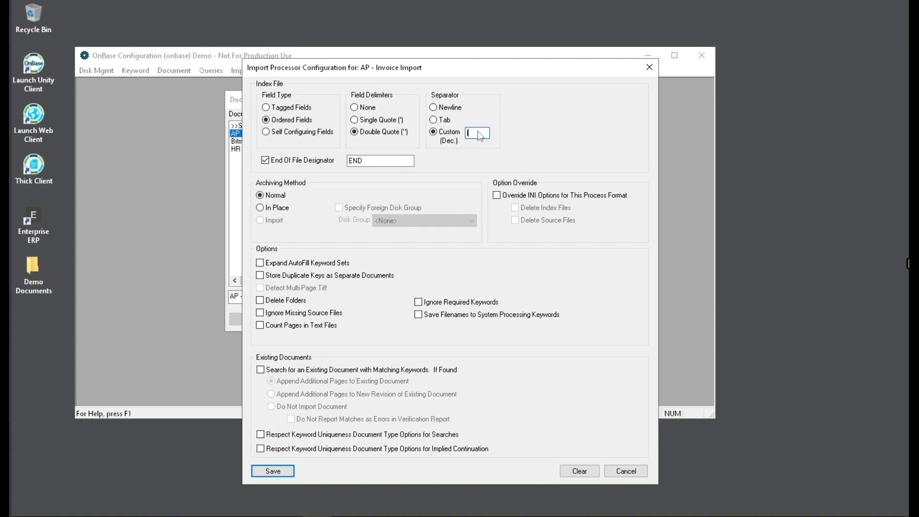
Save the index file settings and reopen the AP - Invoice Import process settings
left_click(272, 470)
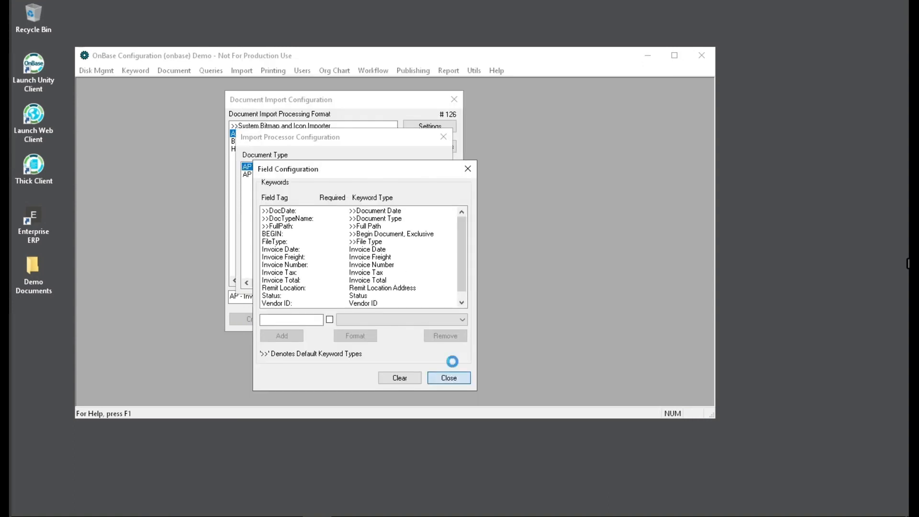
left_click(449, 378)
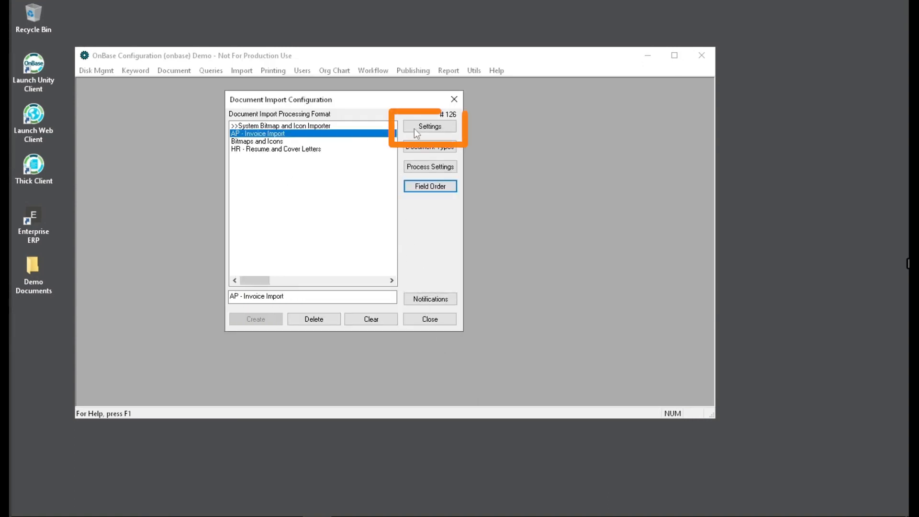
left_click(430, 167)
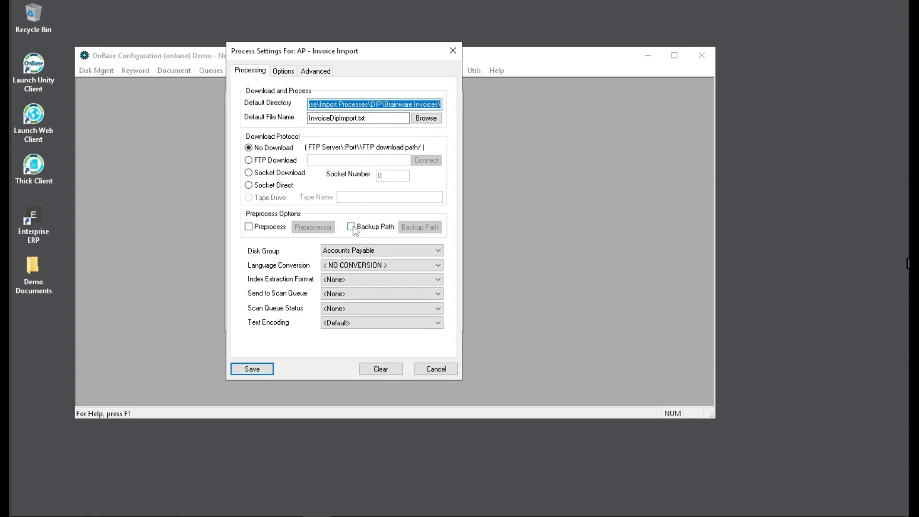
Enable Backup Path and Add Documents to Workflow On Commit, then cancel the settings
left_click(351, 227)
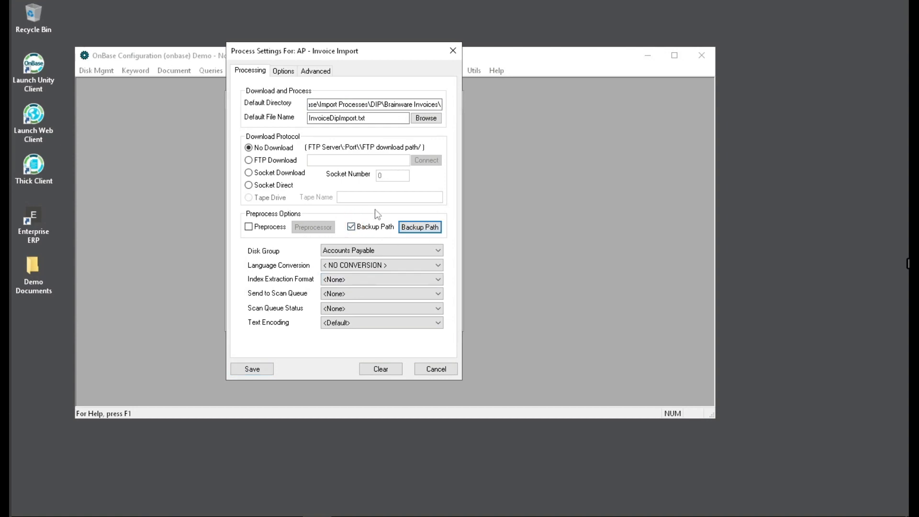
left_click(282, 70)
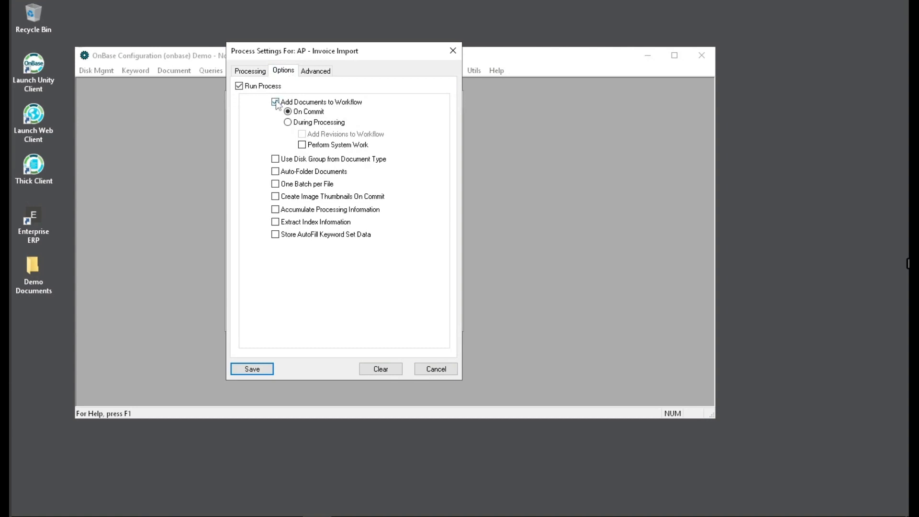
mouse_move(283, 107)
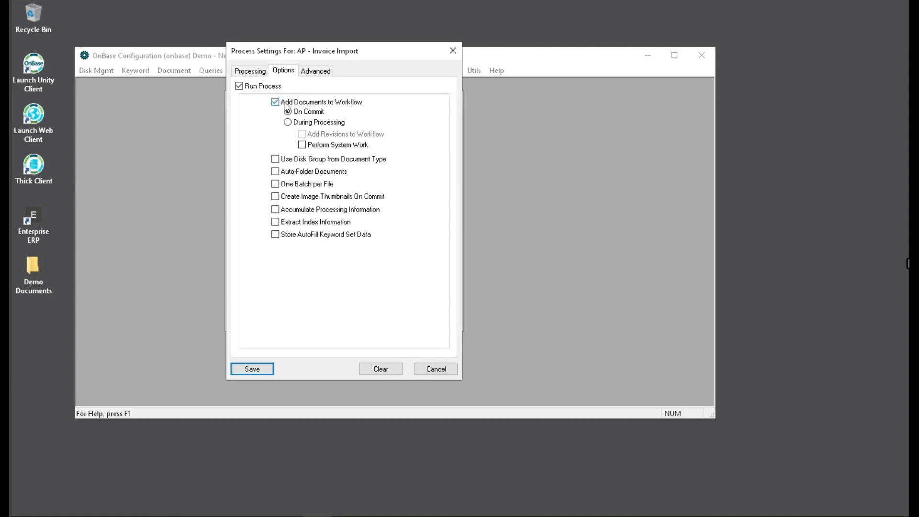
left_click(288, 123)
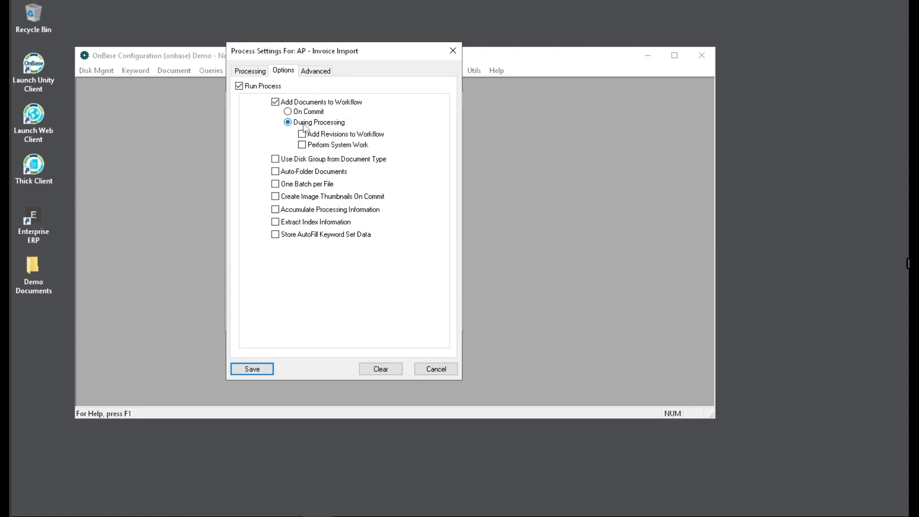
left_click(288, 112)
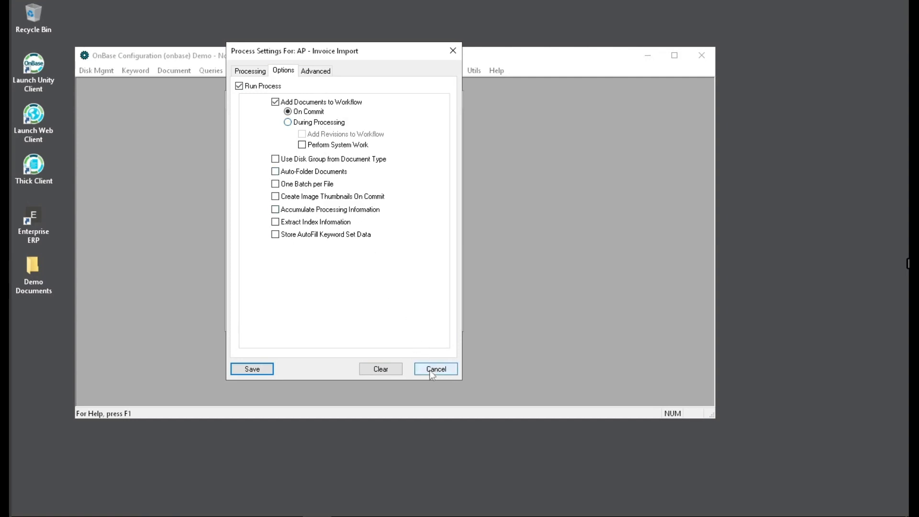
left_click(436, 369)
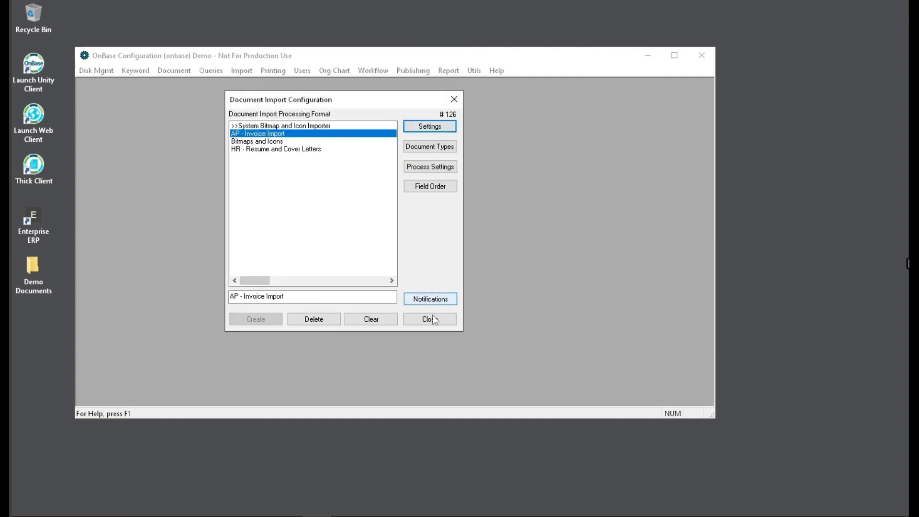
Exit OnBase Configuration, launch the Thick Client, and enter the login user name MANAG
left_click(428, 318)
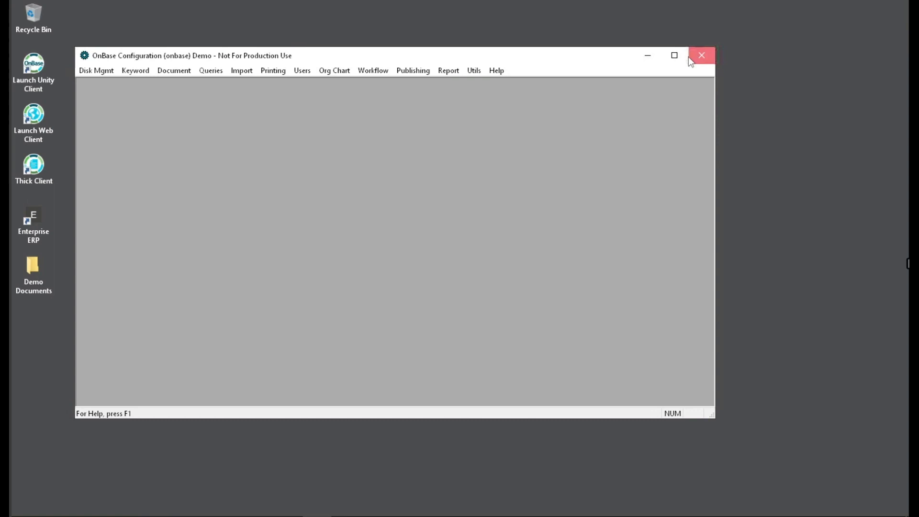
left_click(702, 55)
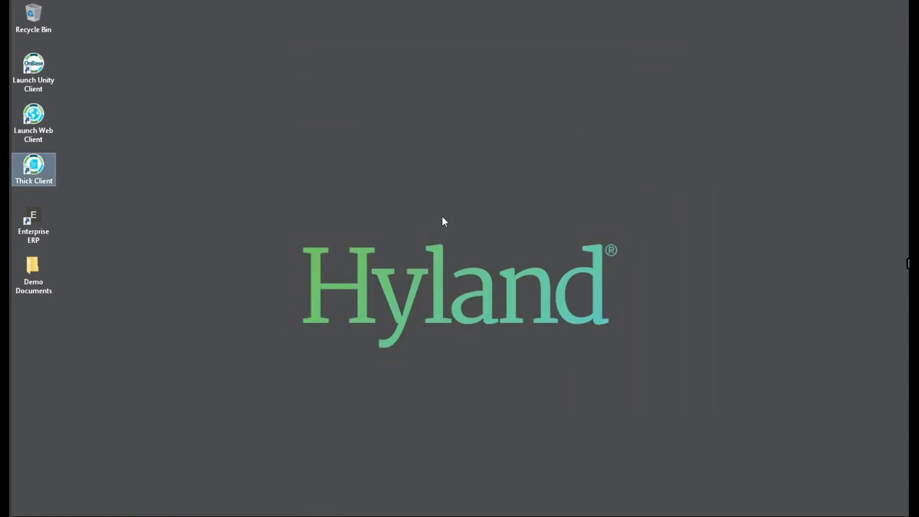
double_click(34, 169)
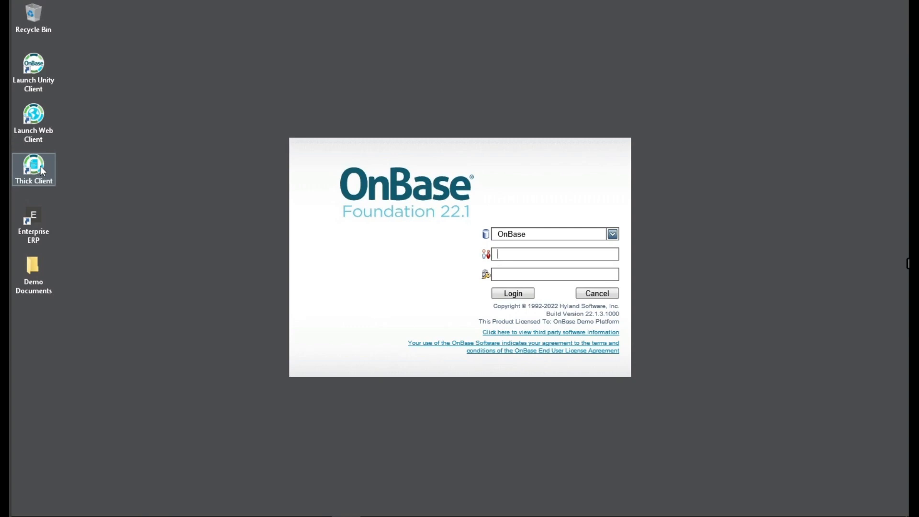
mouse_move(139, 158)
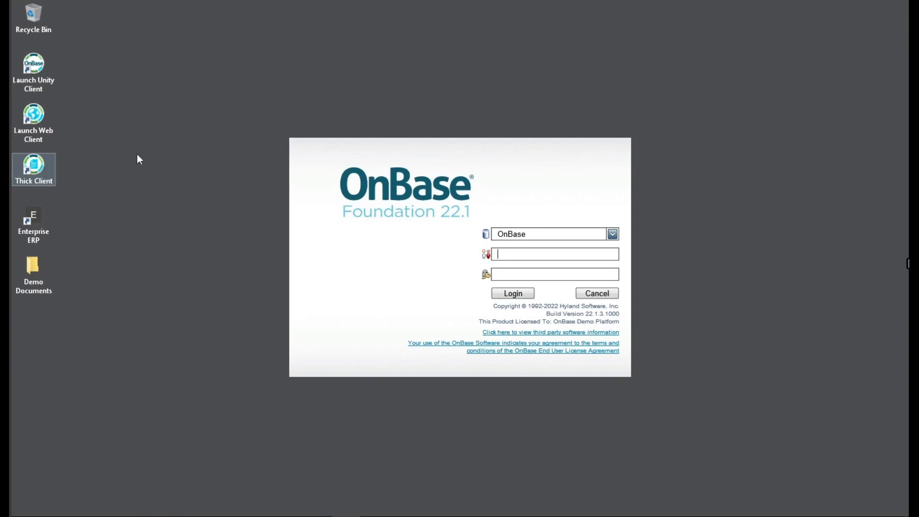
type("MANAGER")
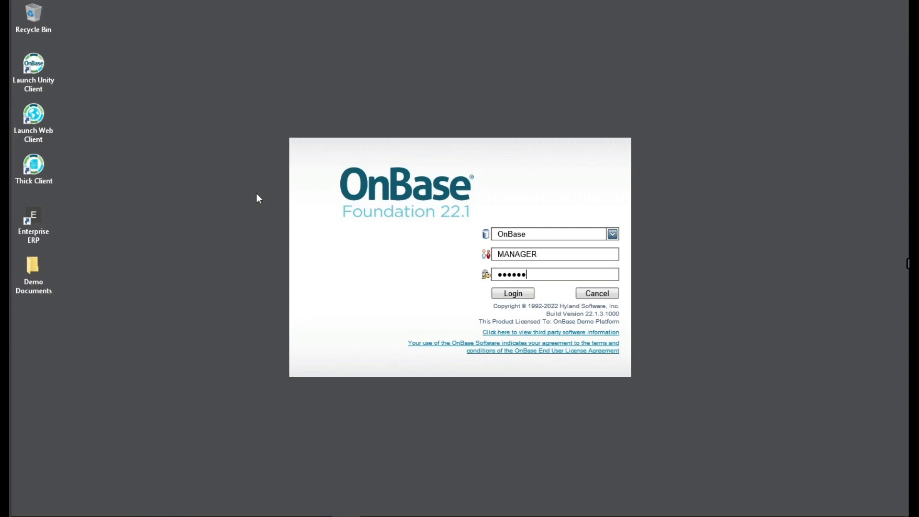
Log in and view DEMO's registered products, selecting Document Import Processor
left_click(512, 293)
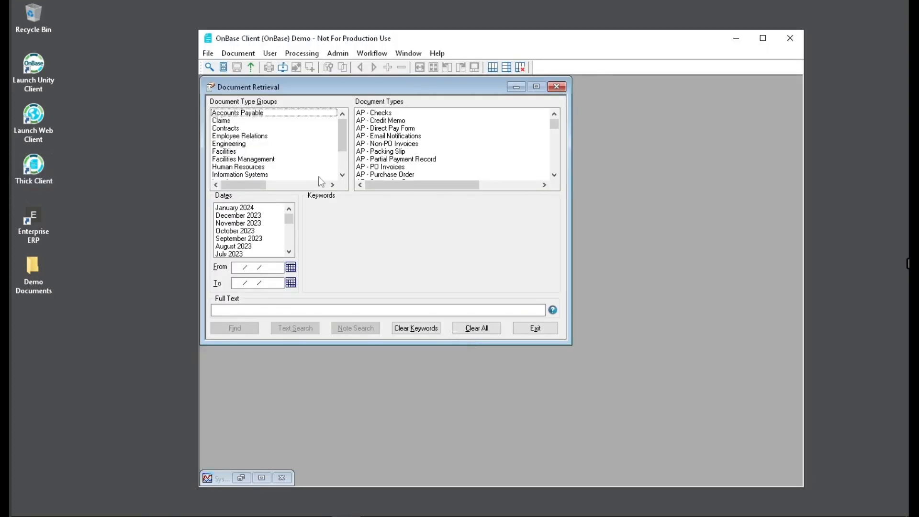
left_click(338, 53)
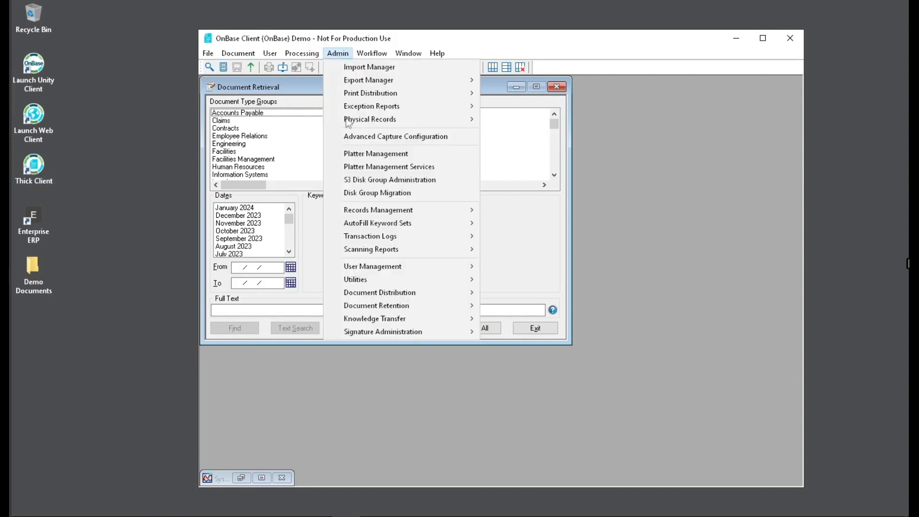
mouse_move(373, 266)
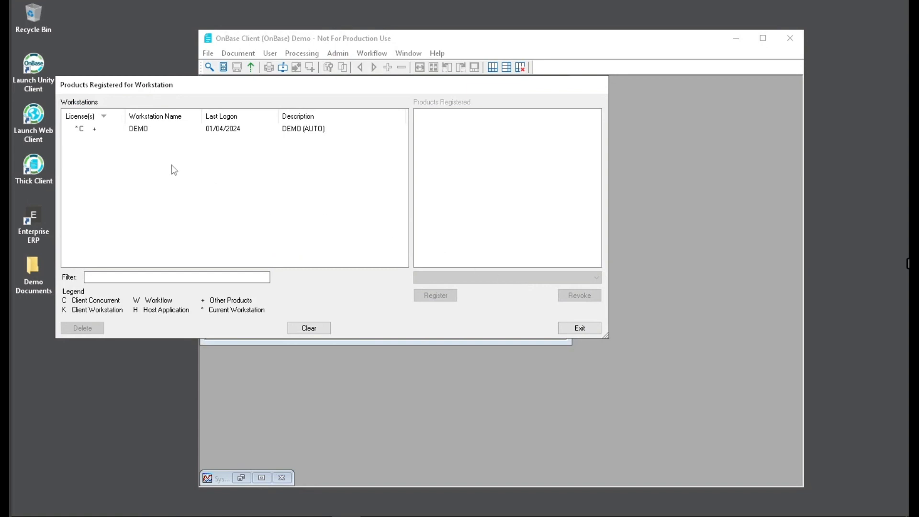
left_click(138, 128)
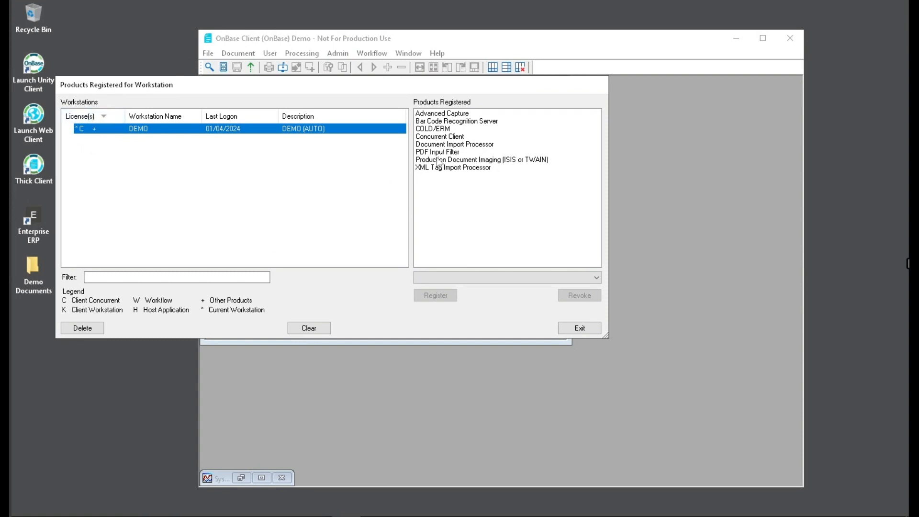
left_click(457, 145)
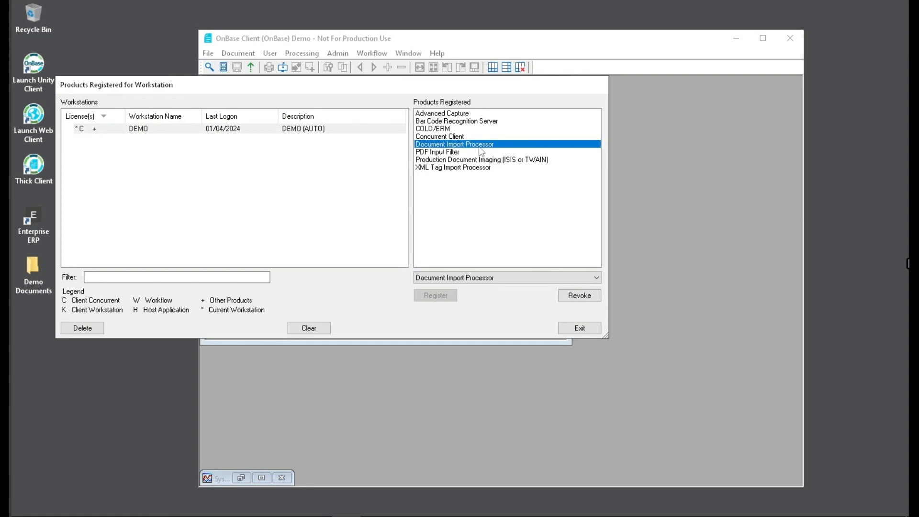
mouse_move(451, 162)
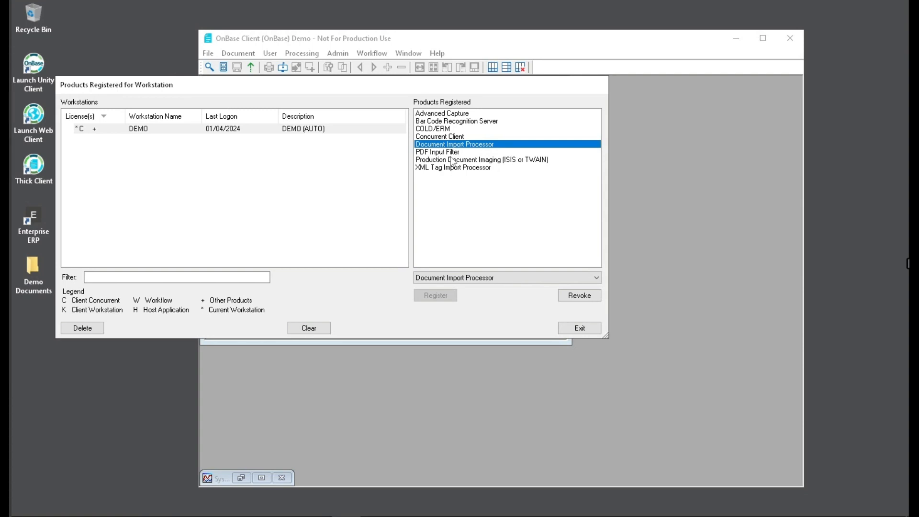
mouse_move(475, 168)
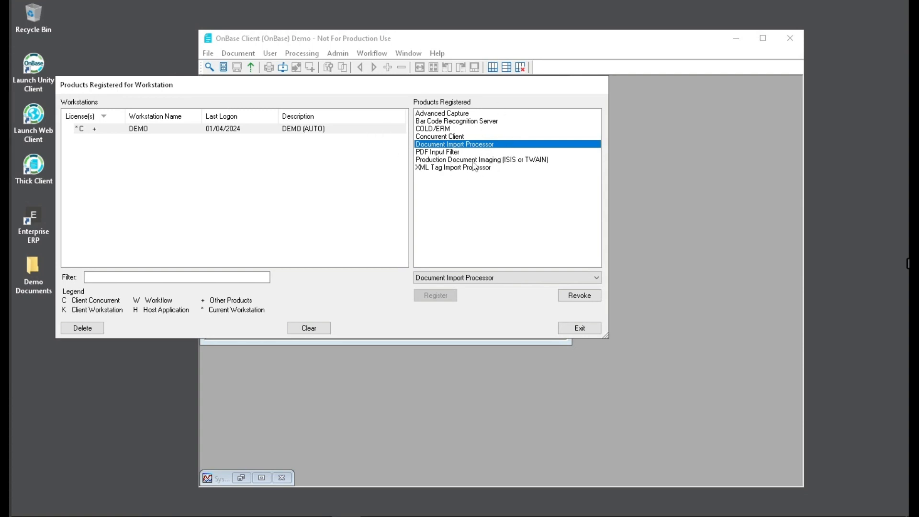